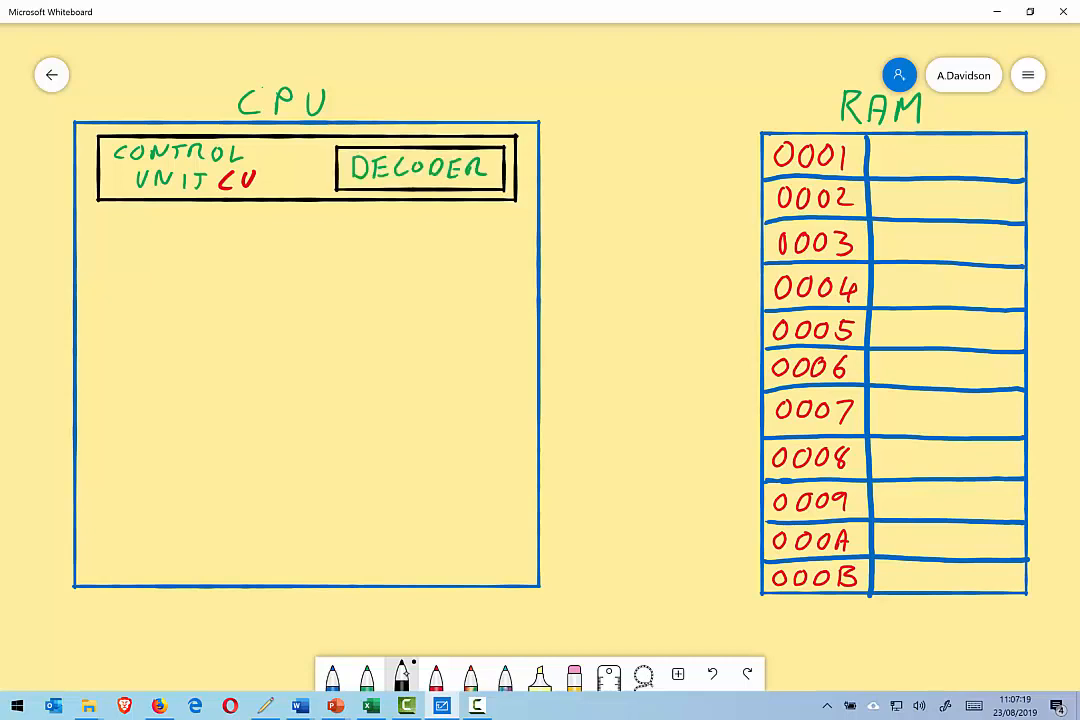
- Sketch labelled ACC, PC, CIR, MAR, MDR and ALU boxes and binary contents for RAM rows 0001–0004
left_click_drag(96, 216, 96, 320)
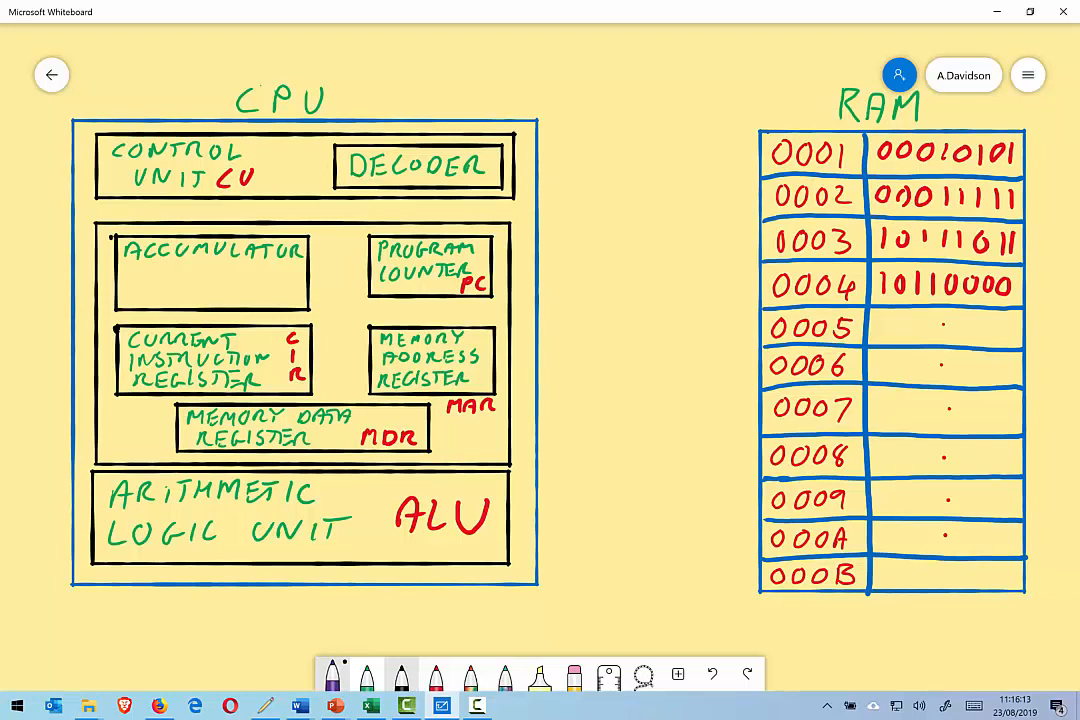
- Write PC=0002 and draw purple arrows from the CU to the PC and down to the MAR
left_click_drag(288, 178, 376, 248)
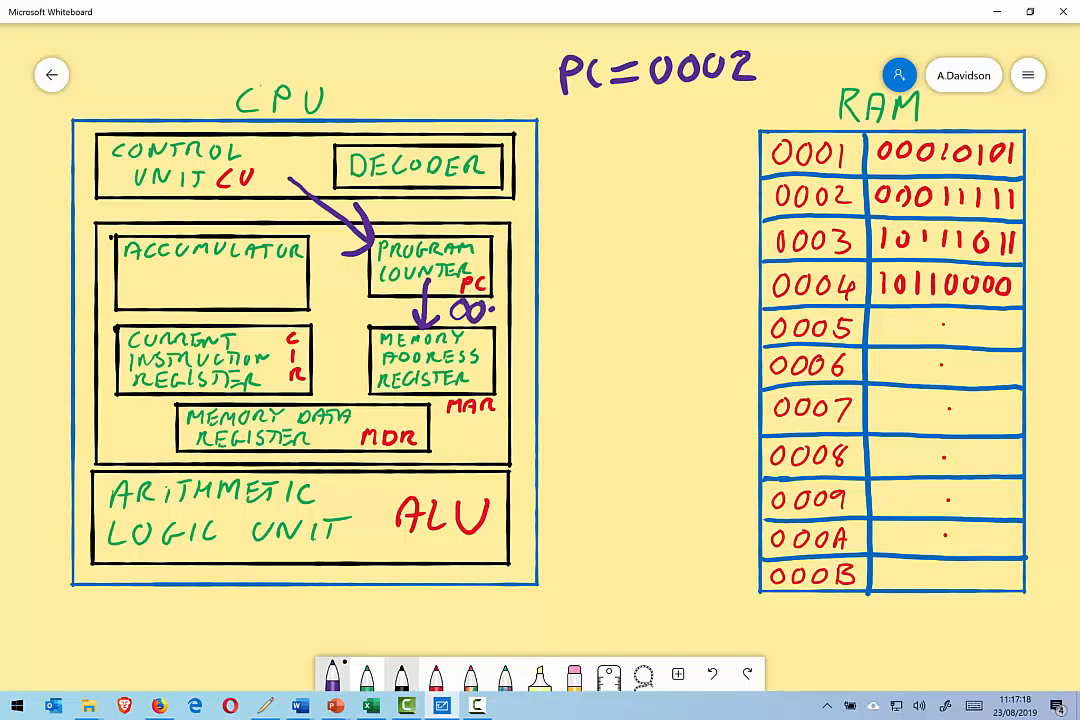
- Circle DECODER and 00011111, write 0002 by the MAR, and draw ADDRESS BUS and DATA BUS arrows
left_click_drag(460, 310, 530, 310)
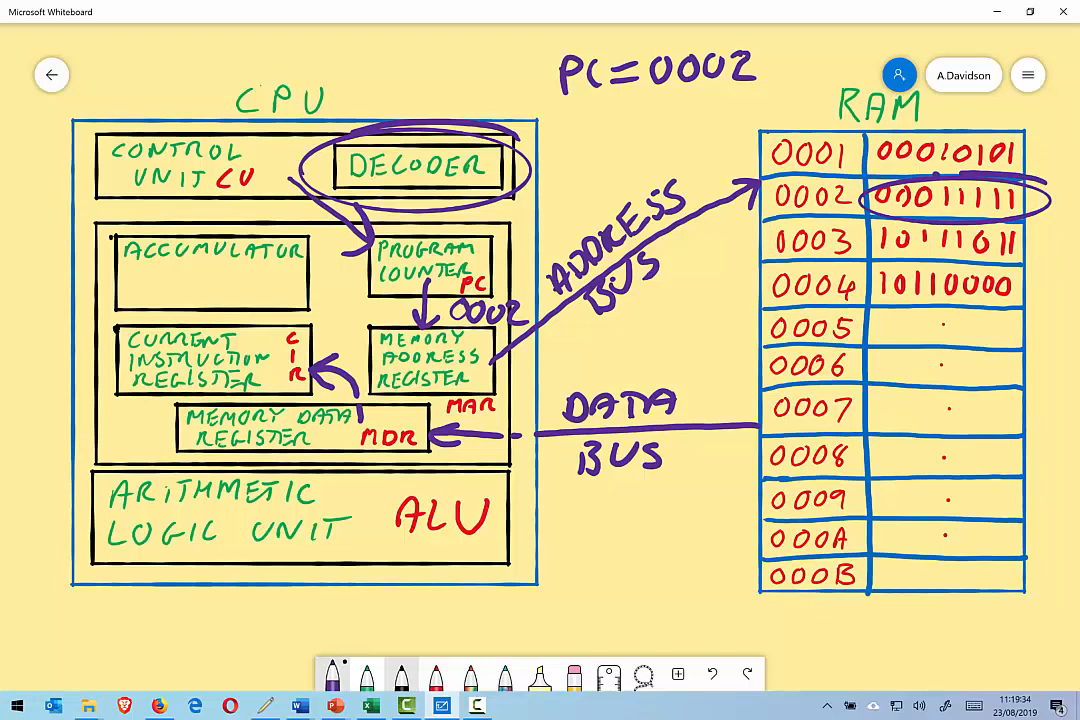
- Draw a purple arrow carrying the fetched instruction from the MDR up into the CIR
left_click_drag(128, 390, 118, 486)
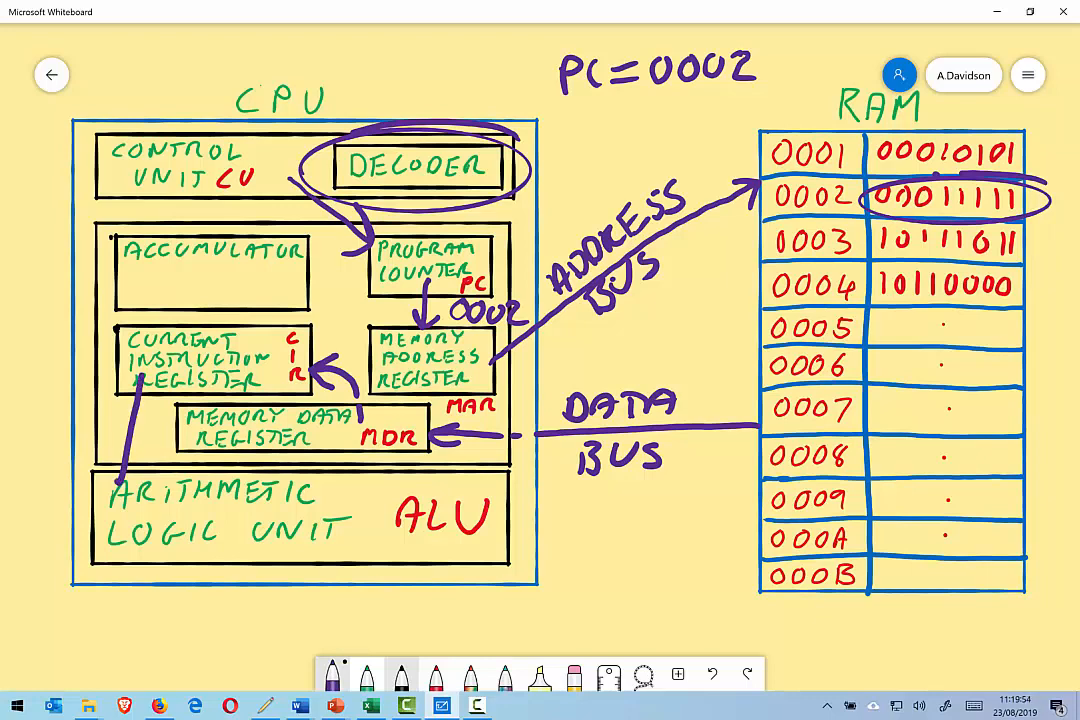